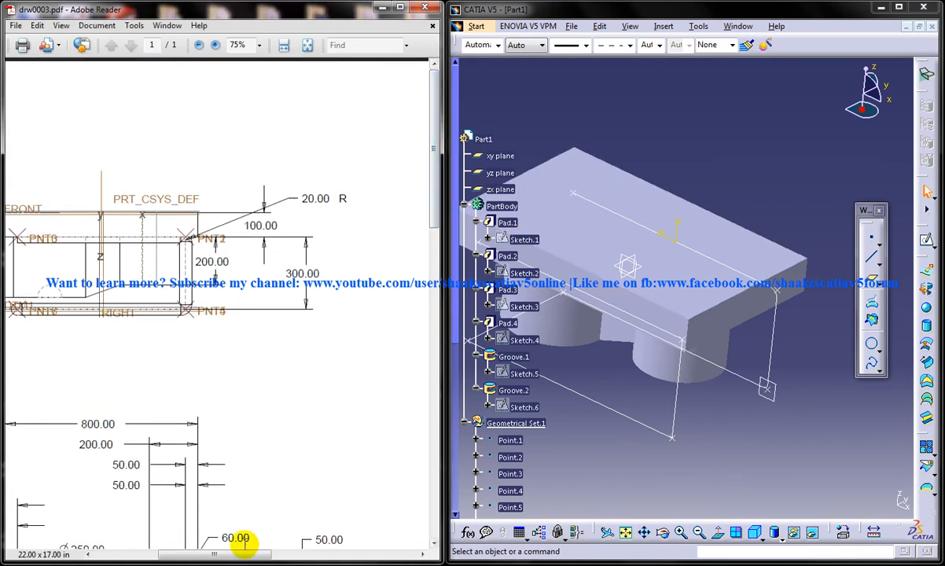
Step: Constrain the sketch circle to 40 diameter and dimension it from the reference line
drag(244, 555, 327, 554)
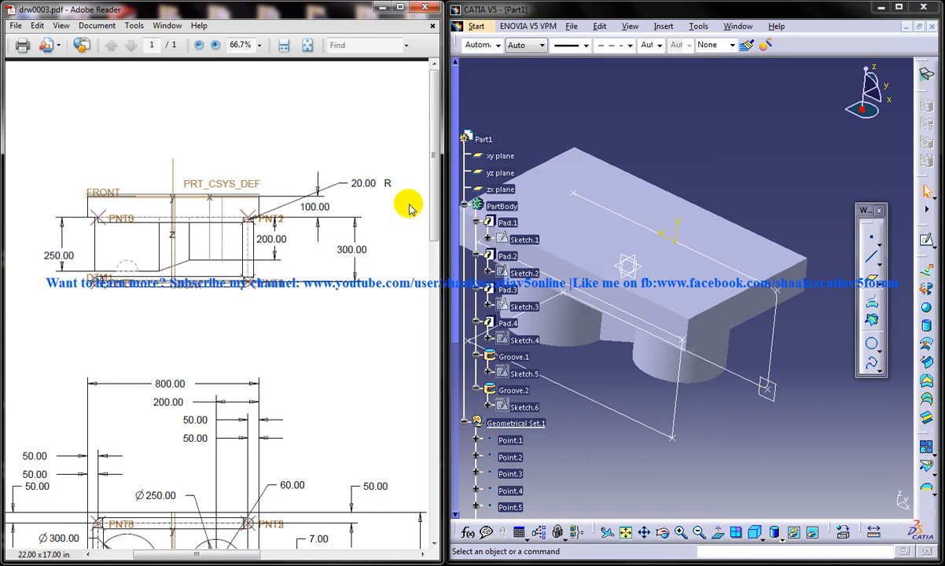
scroll(down, 3)
text(40)
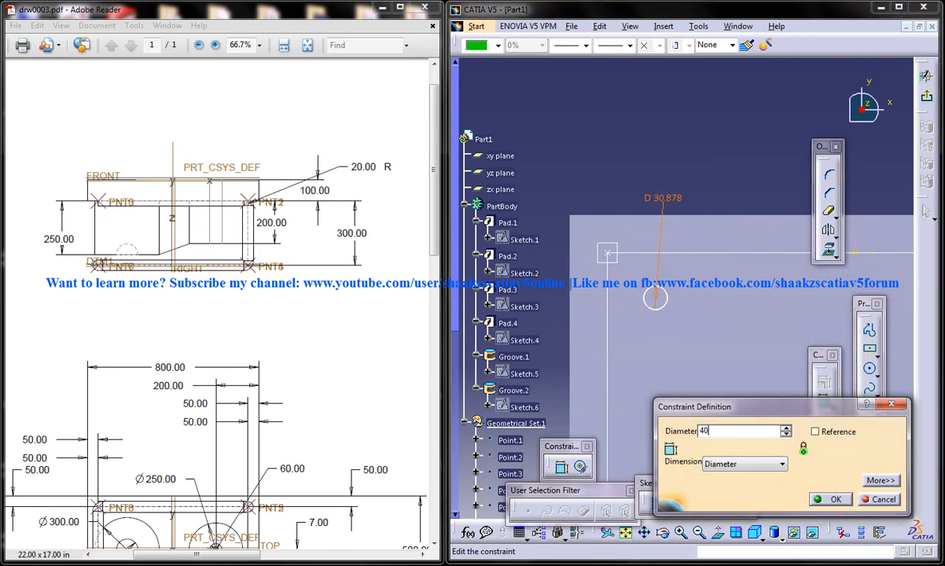
click(831, 499)
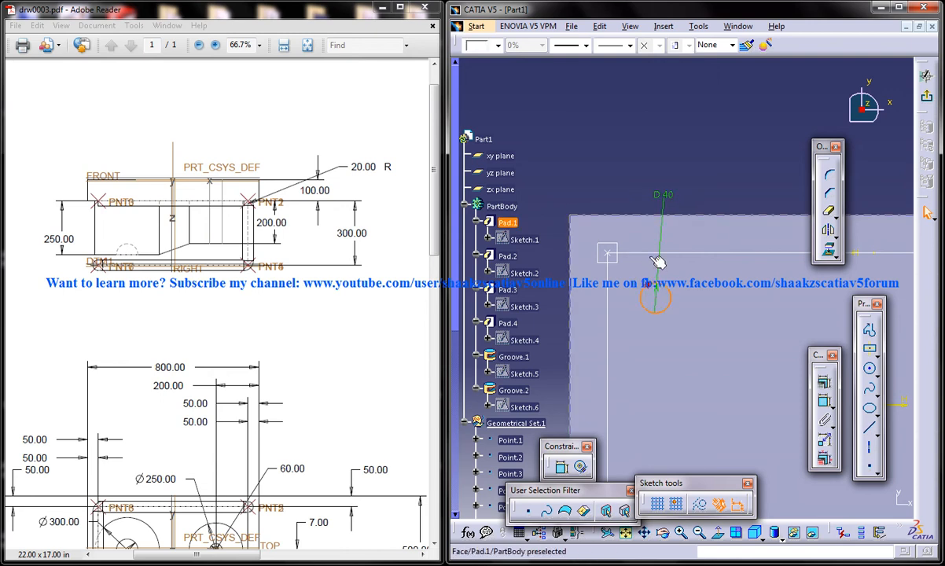
right_click(657, 261)
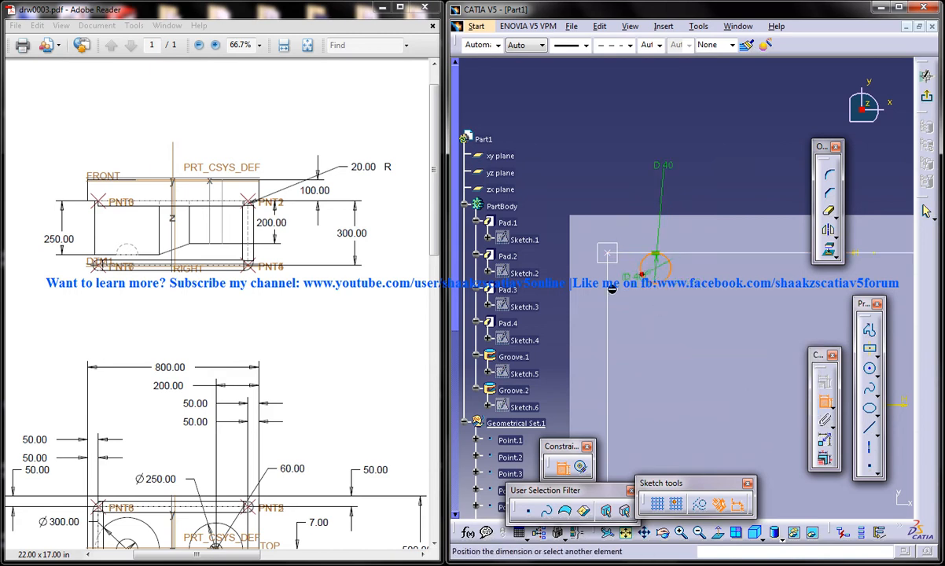
right_click(611, 288)
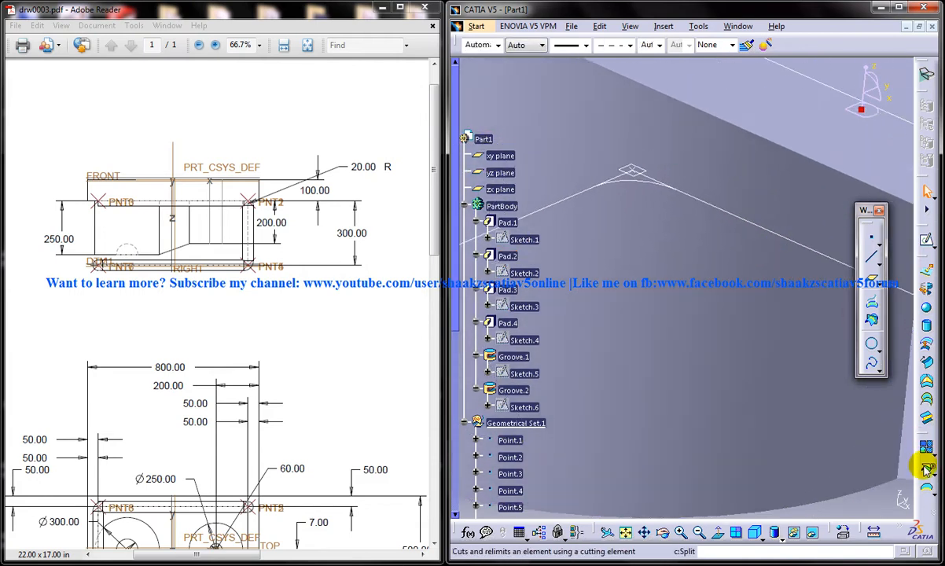
Step: Start a Split and pick both wireframe lines meeting at the rounded corner
click(927, 466)
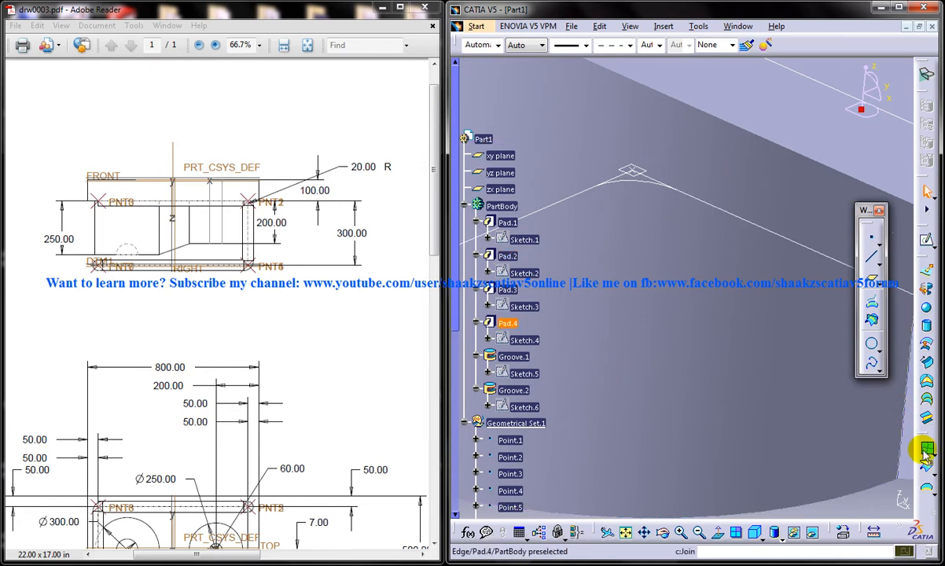
click(924, 448)
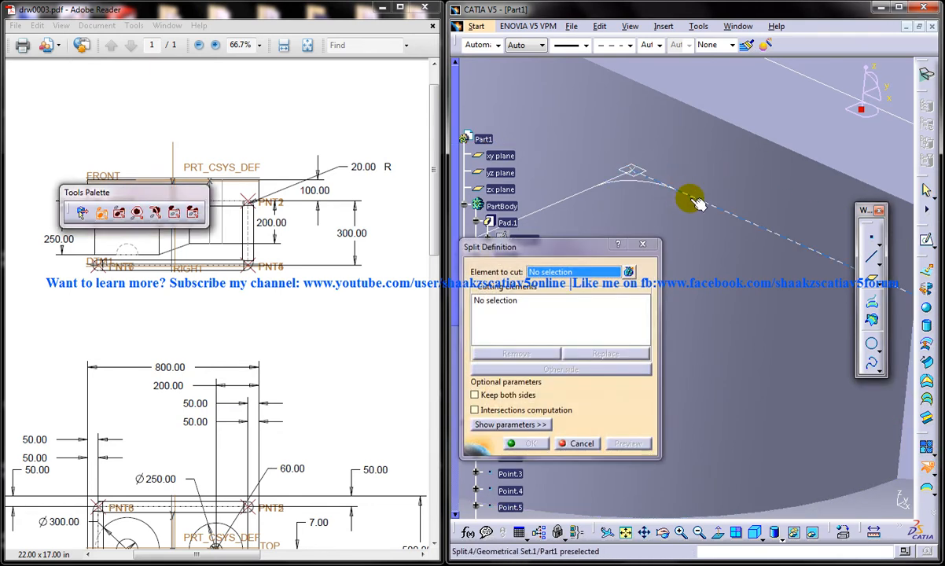
click(692, 197)
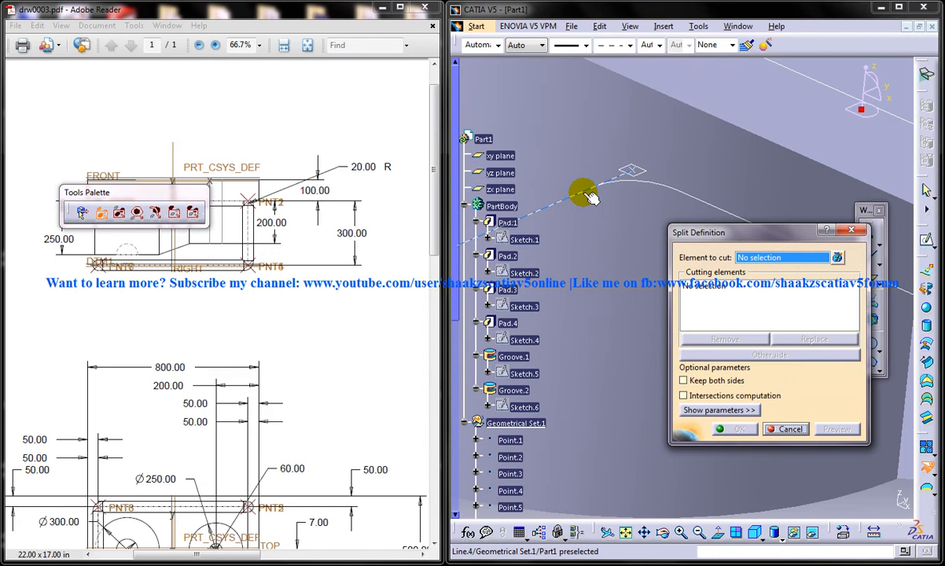
click(582, 195)
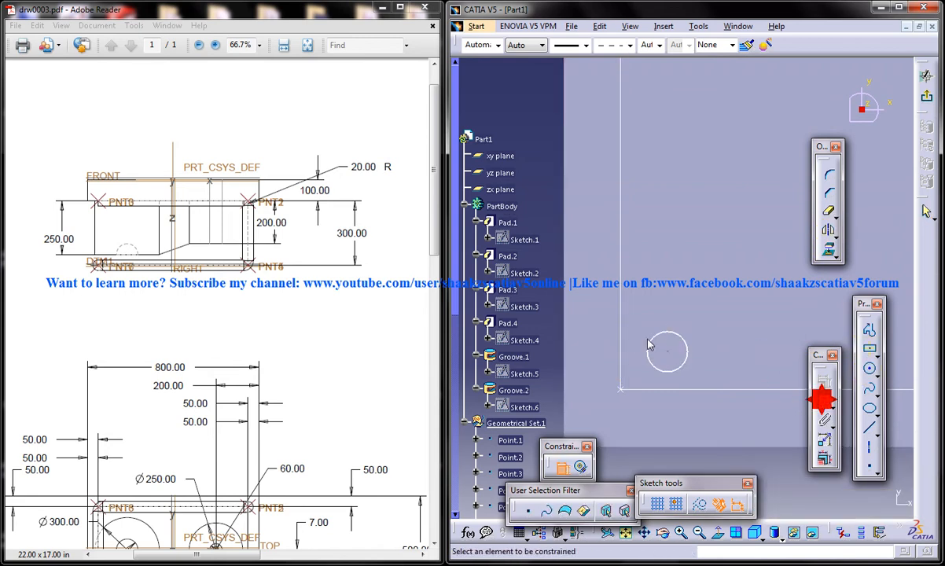
Step: Dimension the second sketch's circle and make its positional dimension reference-only
double_click(665, 352)
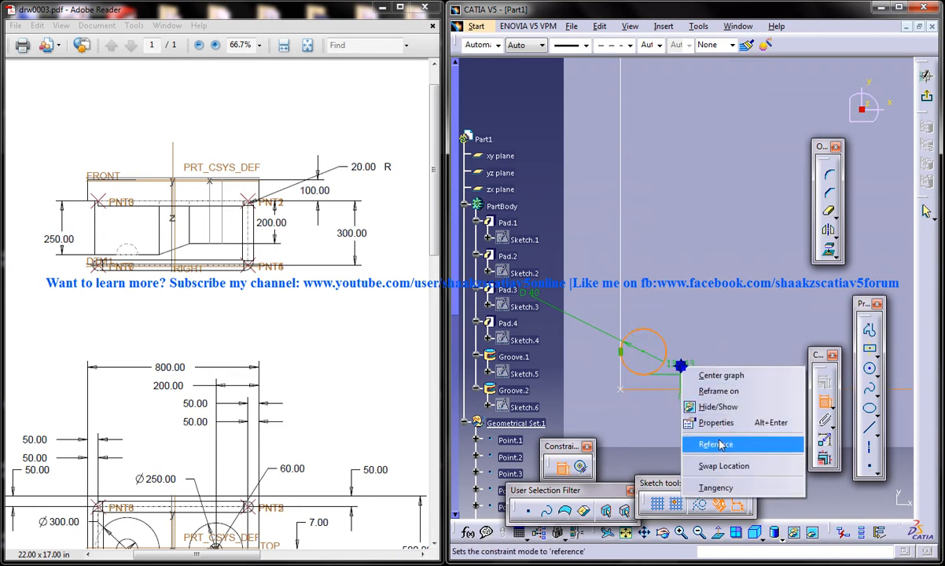
click(716, 443)
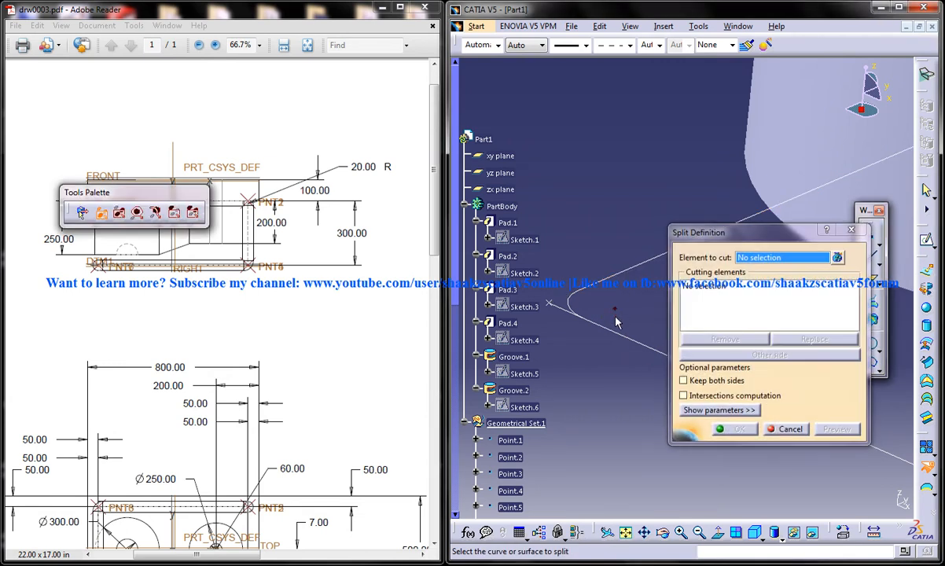
Step: Select the corner curve to split, completing the split and showing the whole part
click(560, 302)
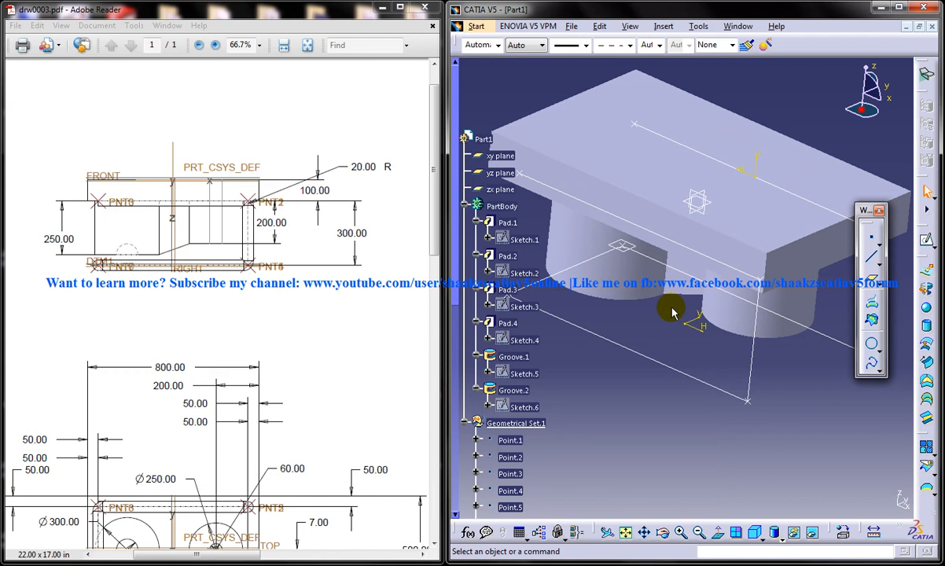
Step: Create a plane parallel to the zx plane through Point.6
click(500, 189)
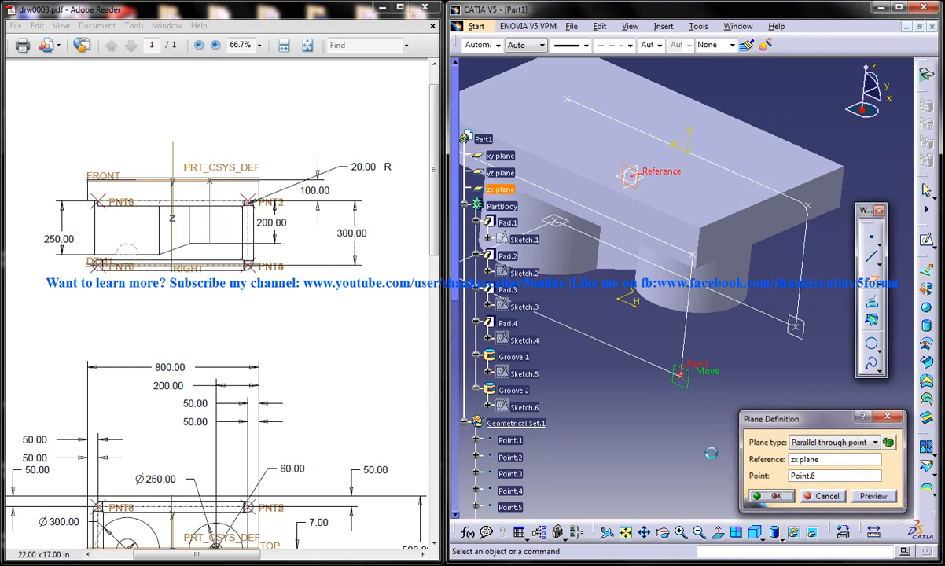
click(771, 496)
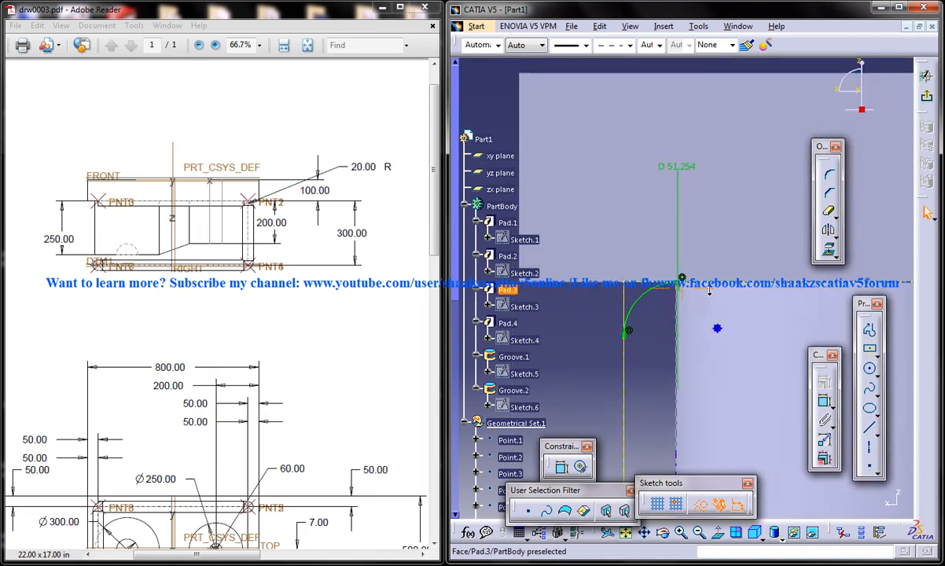
Step: Edit the quarter arc's dimension value in Sketch.12
double_click(676, 166)
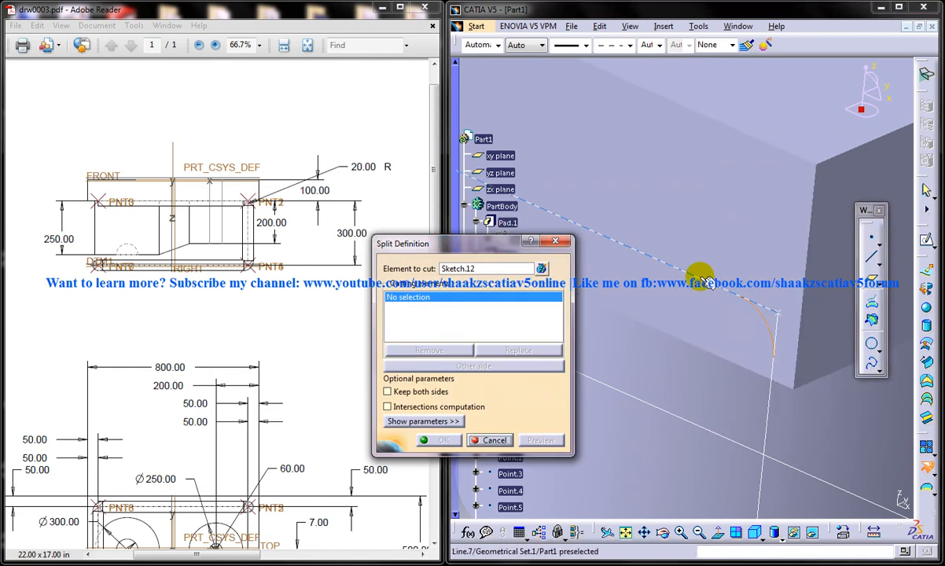
Step: Split the Sketch.12 and Sketch.13 arcs against the wireframe lines to form rounded bends
click(700, 284)
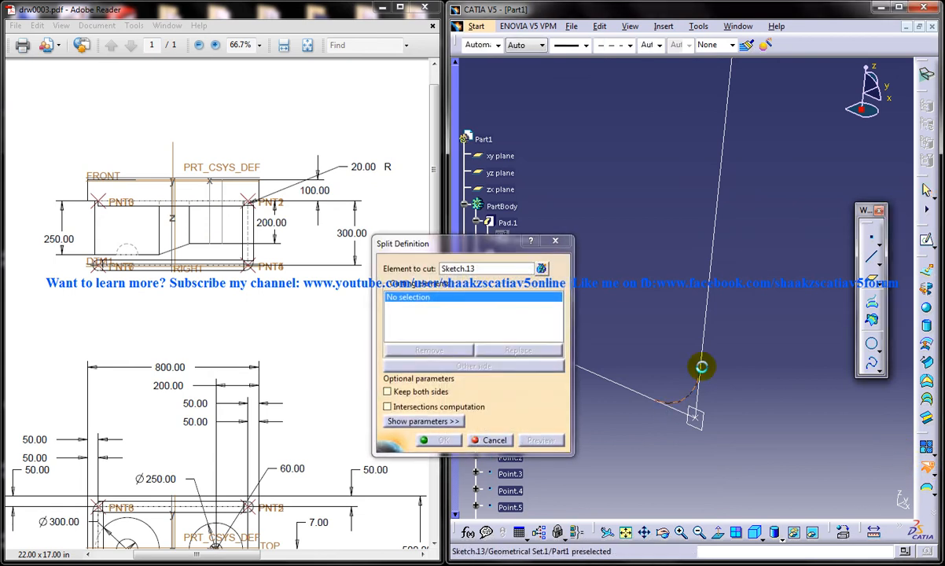
click(488, 440)
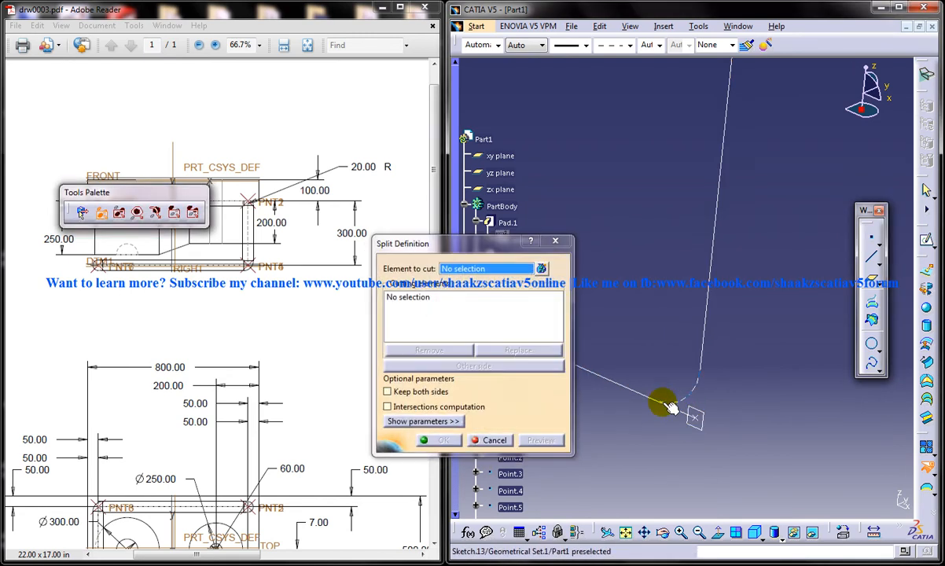
click(665, 405)
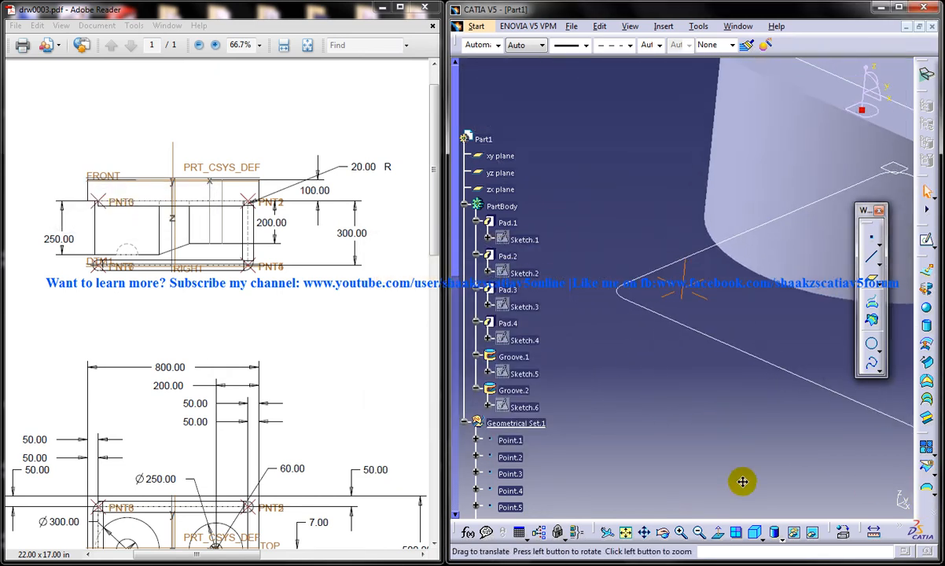
drag(742, 482, 727, 406)
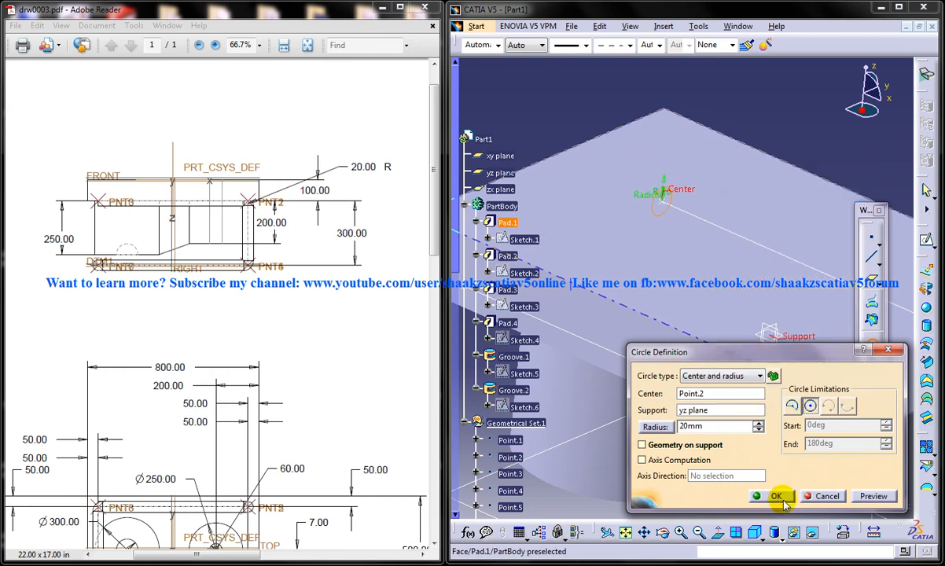
Step: Confirm the 20 mm radius circle centred on Point.2 on the yz plane
click(778, 495)
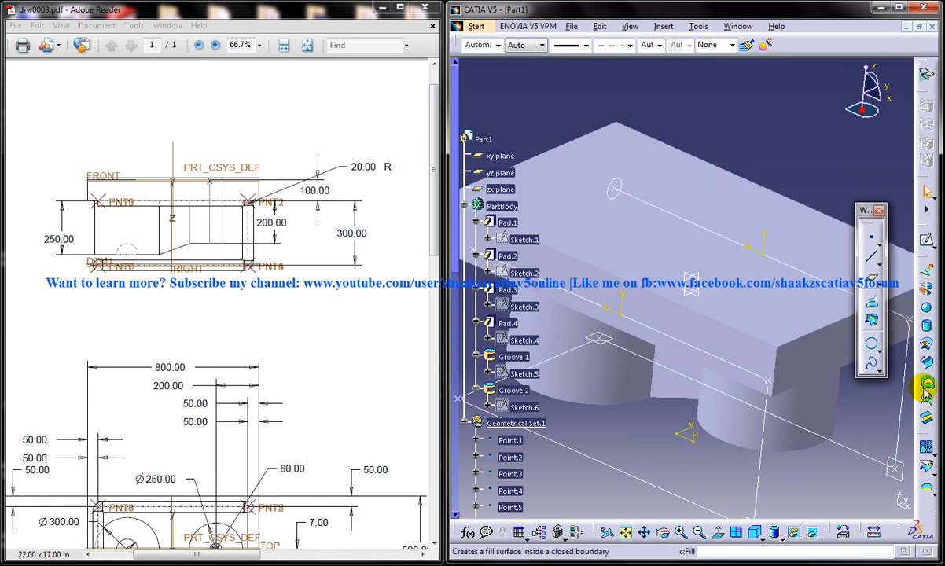
Step: Join the path segments into Join.1 and sweep Circle.1 along it as a tube
click(925, 386)
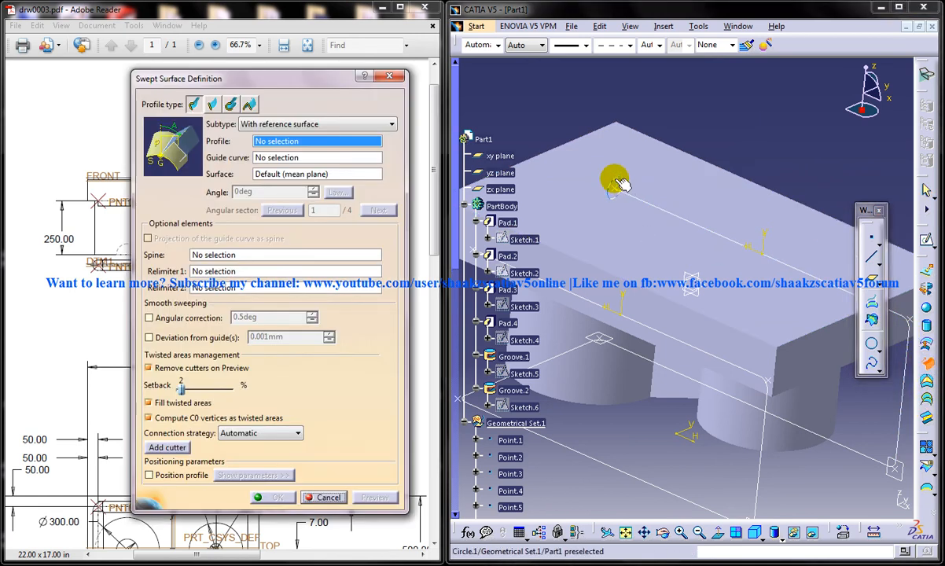
click(612, 186)
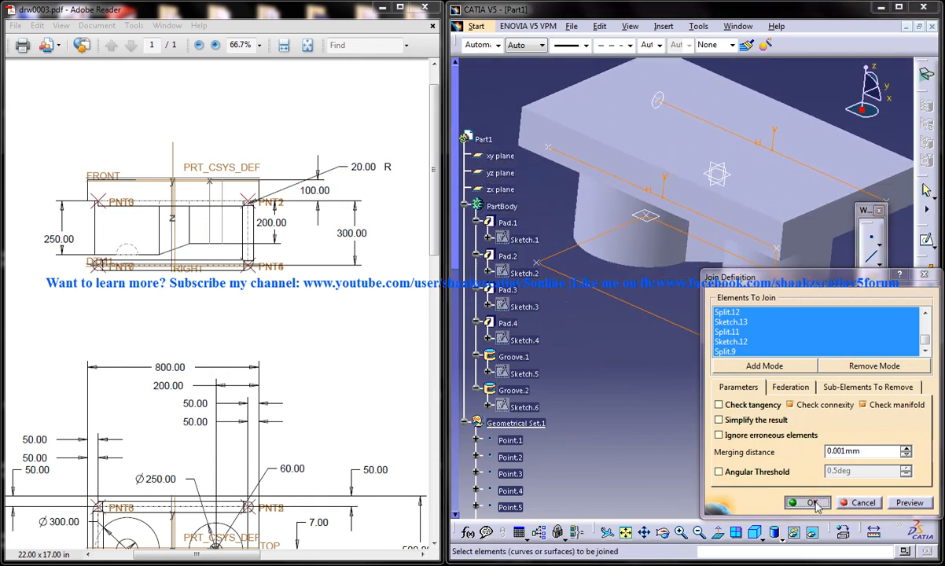
click(809, 503)
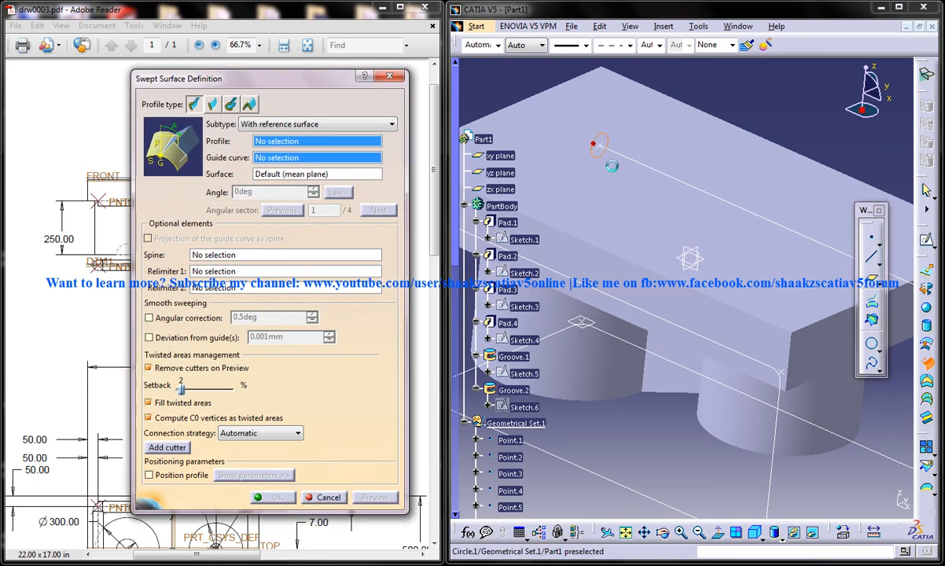
click(683, 284)
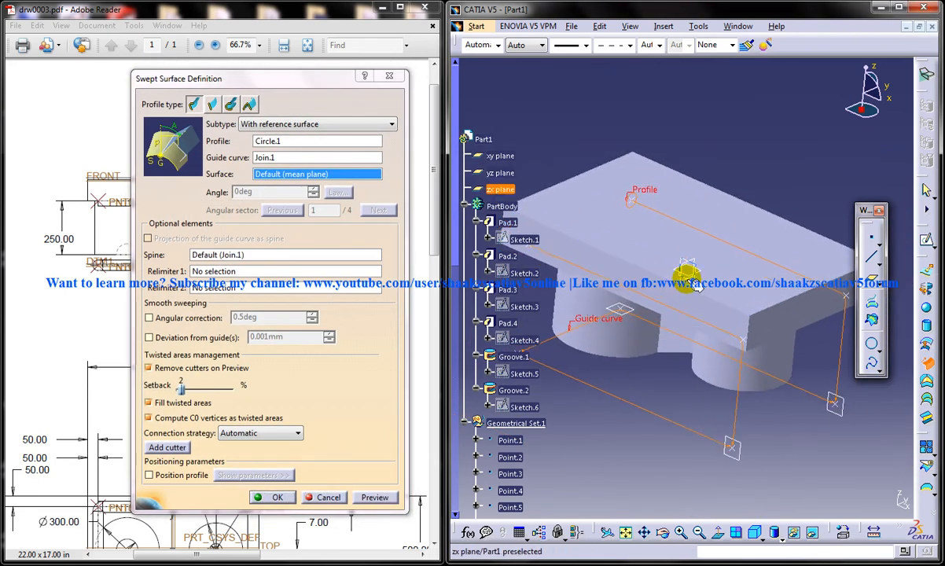
click(375, 497)
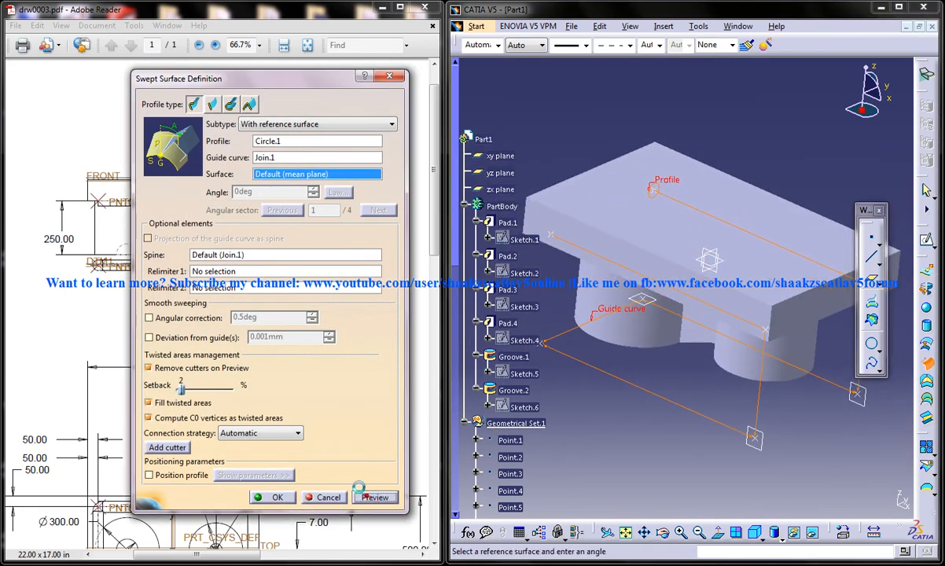
click(375, 497)
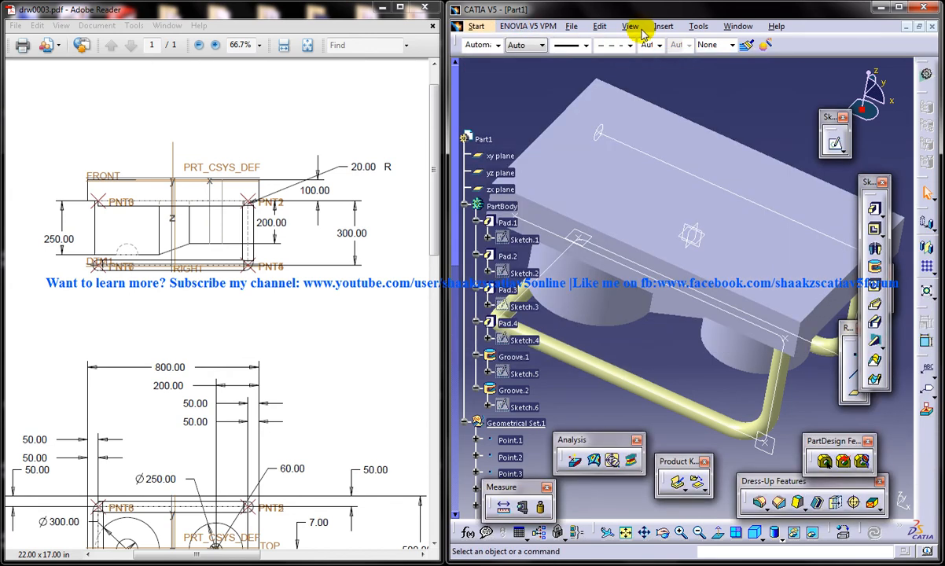
Step: Close Sweep.1 into the solid CloseSurface.1, dismissing the work-object warning
click(658, 26)
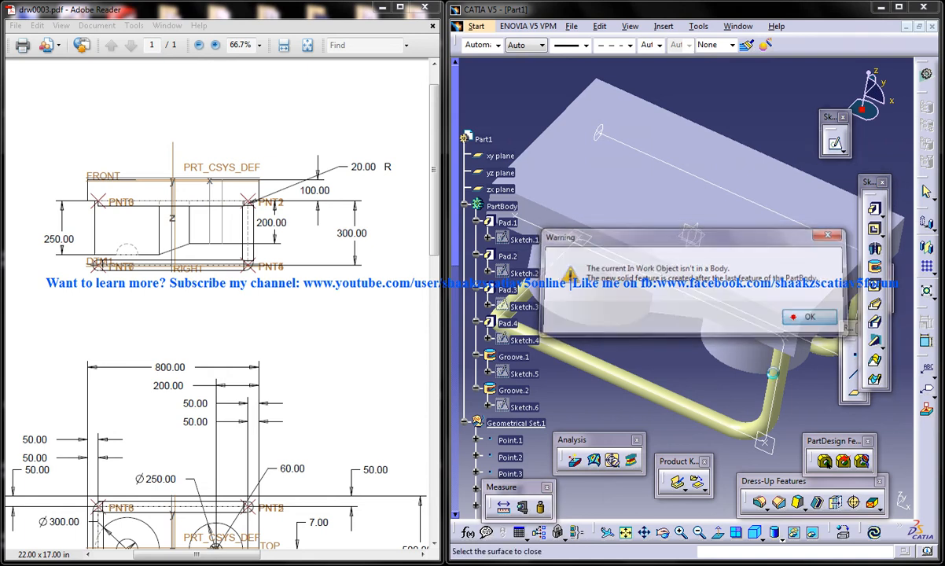
click(809, 316)
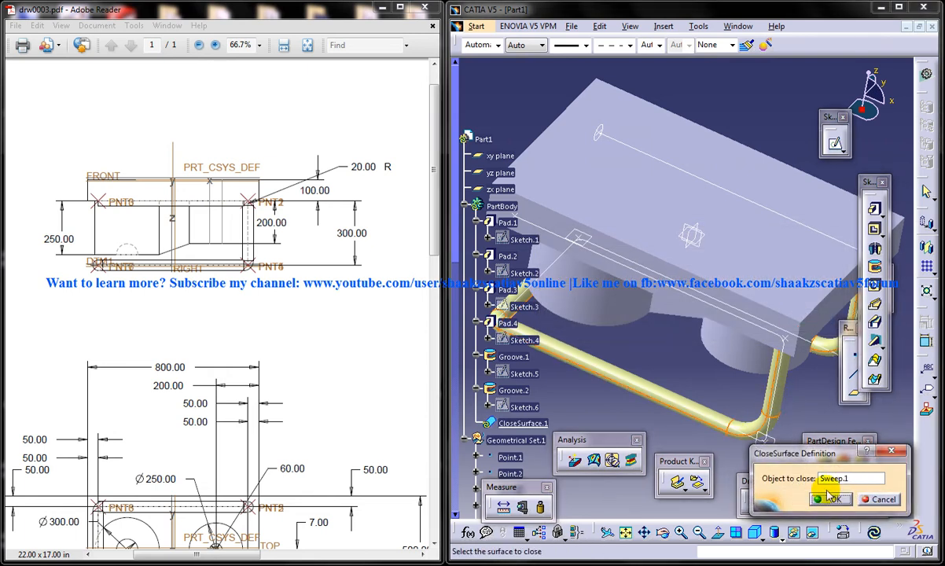
click(829, 498)
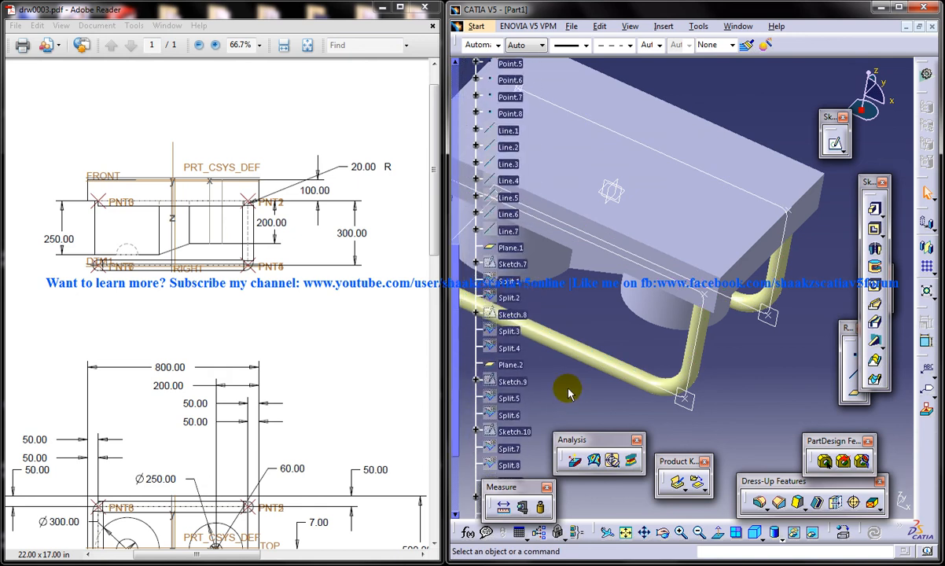
Step: Hide the construction points and lines used to build the pipe
right_click(509, 309)
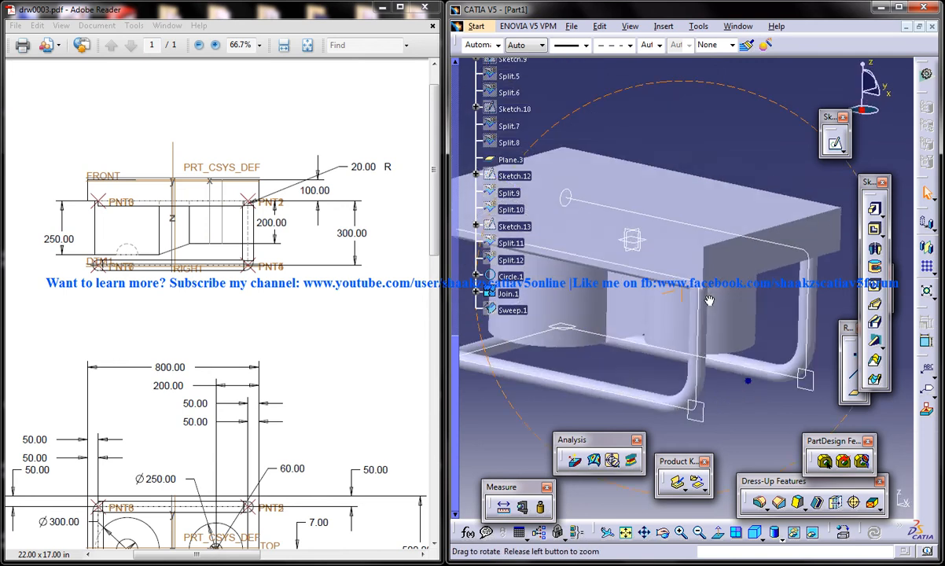
drag(708, 301, 784, 360)
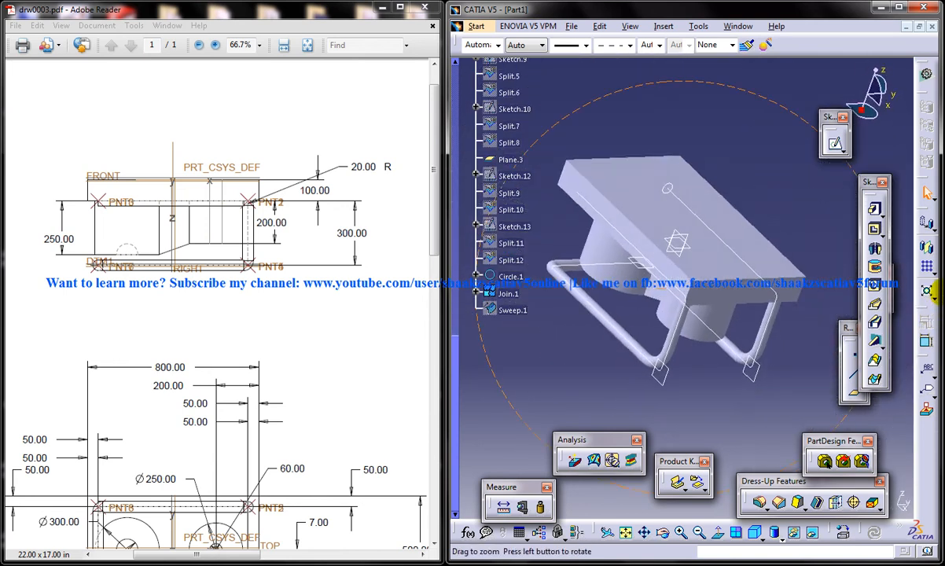
right_click(507, 293)
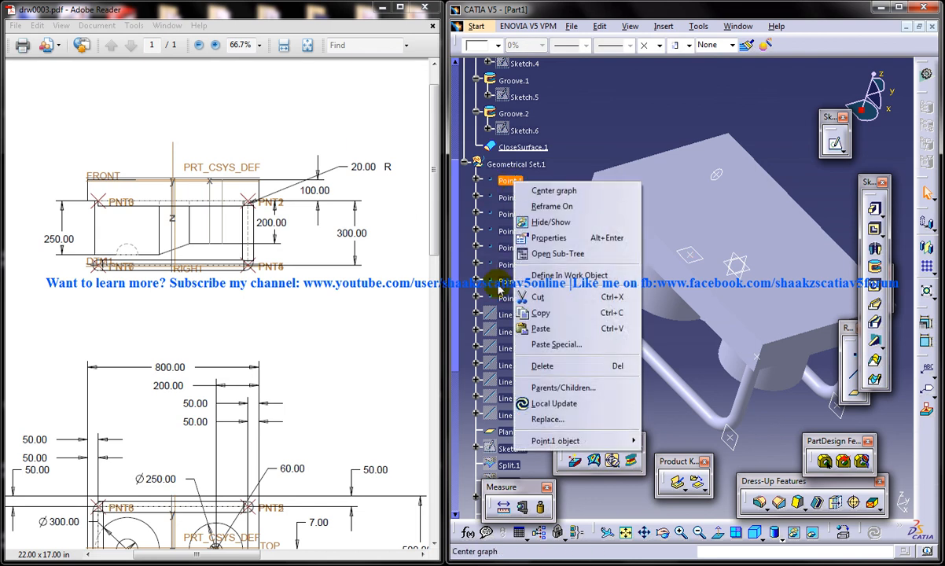
click(509, 247)
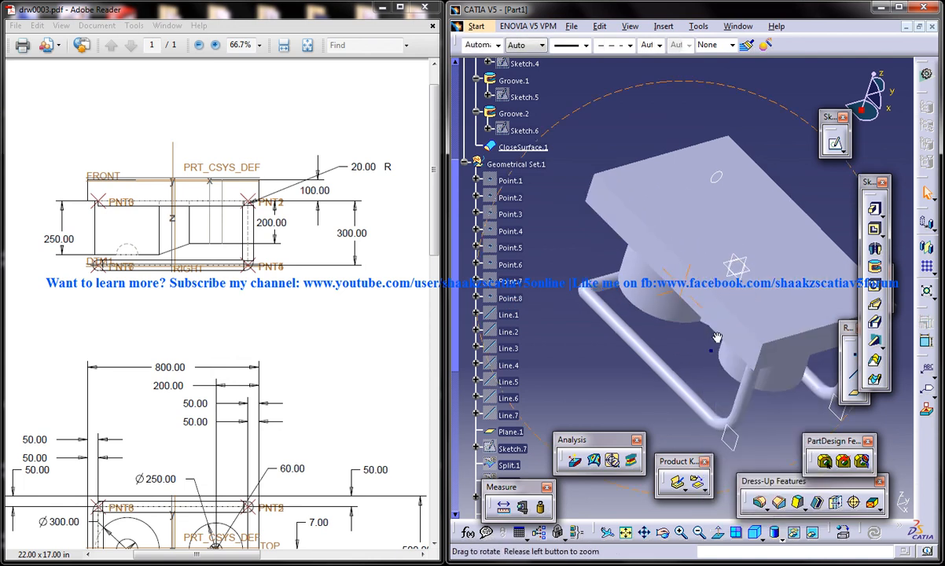
Step: Hide the reference planes and orbit to inspect the plate, bosses and pipe
right_click(711, 351)
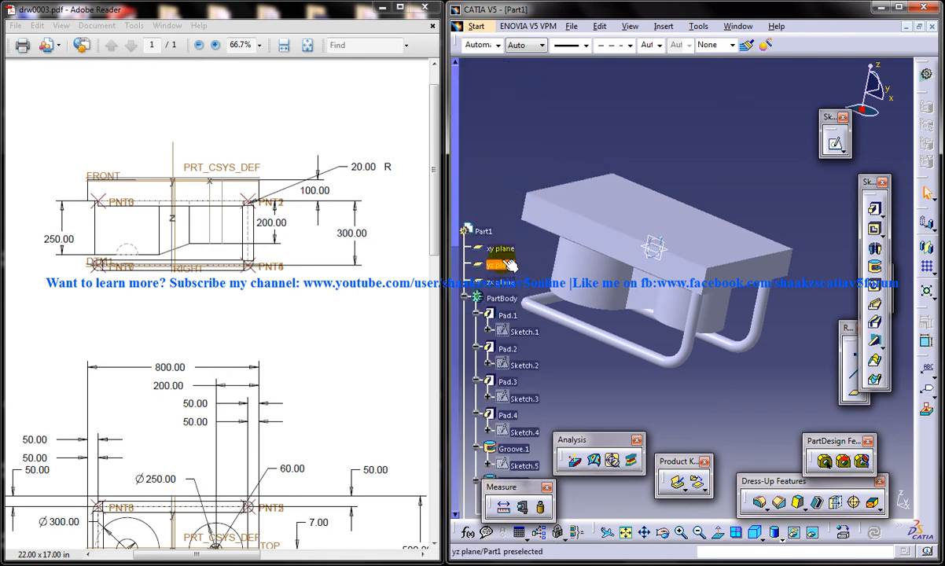
right_click(500, 264)
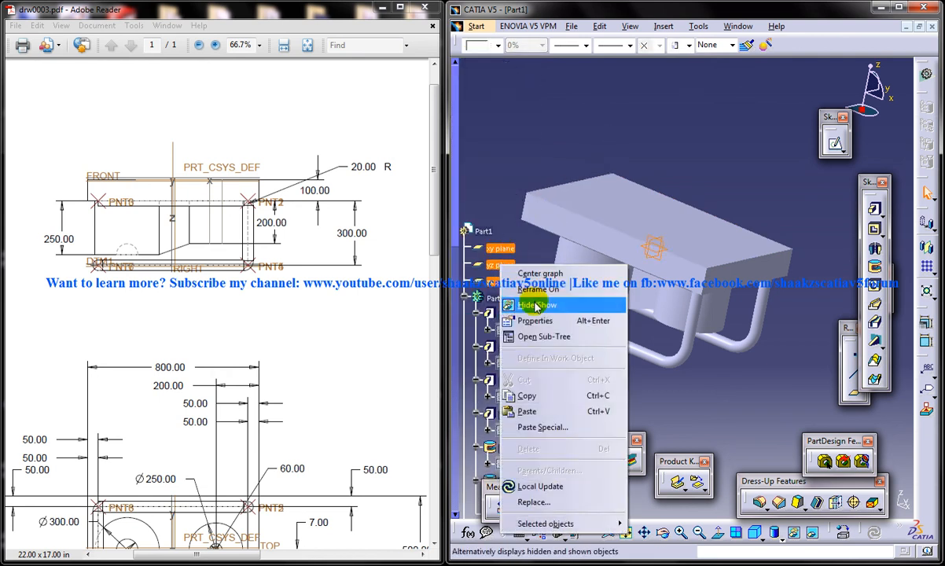
click(533, 305)
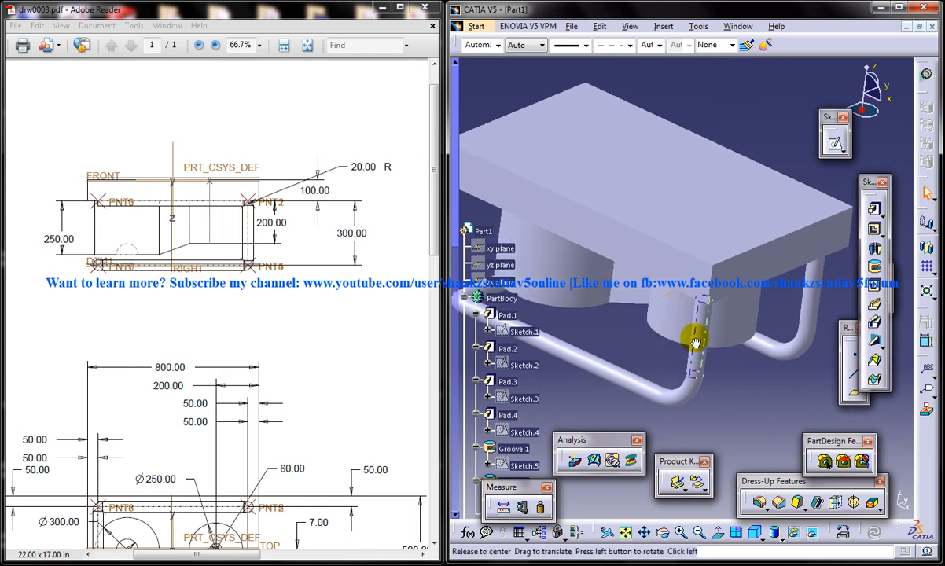
drag(694, 342, 637, 295)
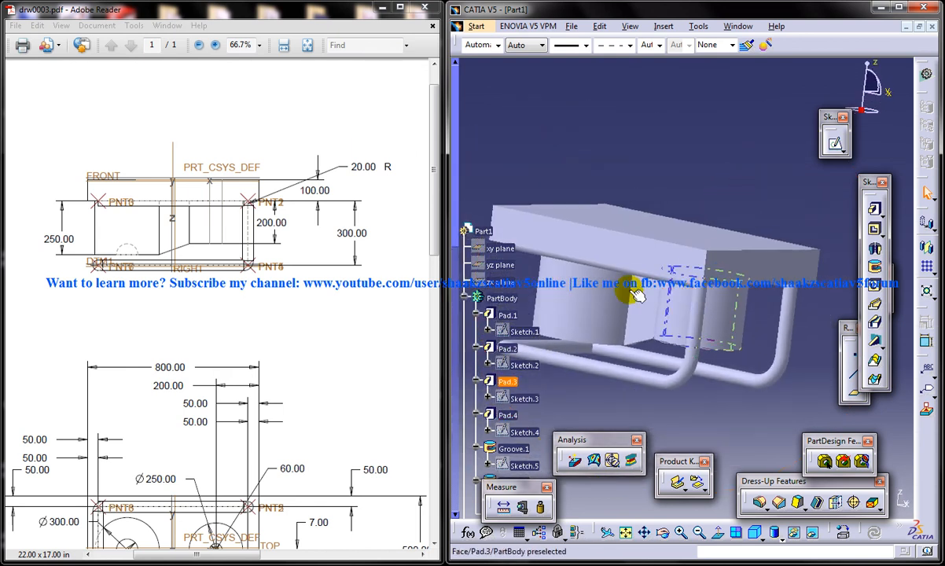